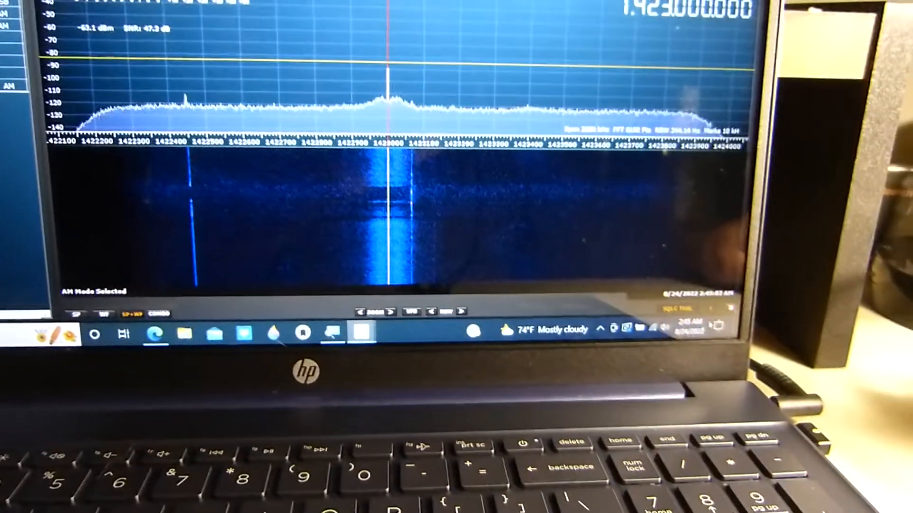
- Raise the laptop speaker volume from 57 to 73 via the taskbar volume slider
left_click(669, 329)
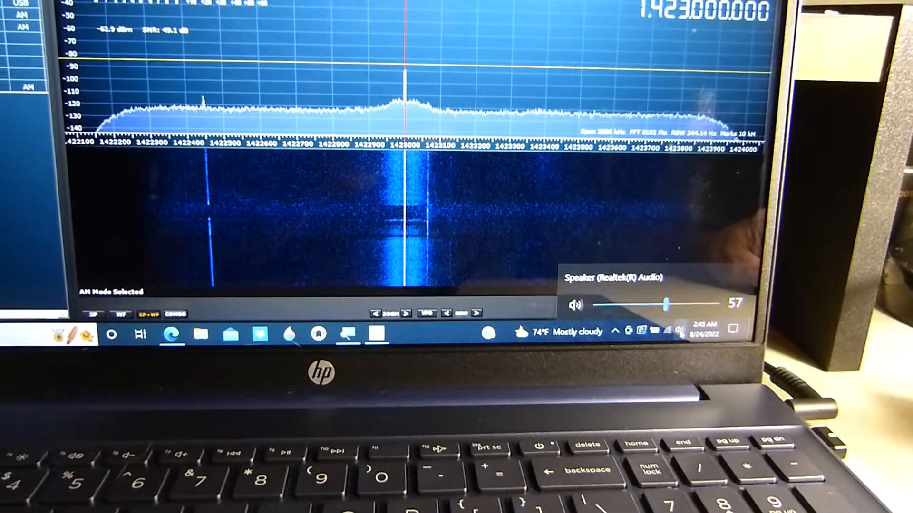
left_click_drag(666, 304, 680, 320)
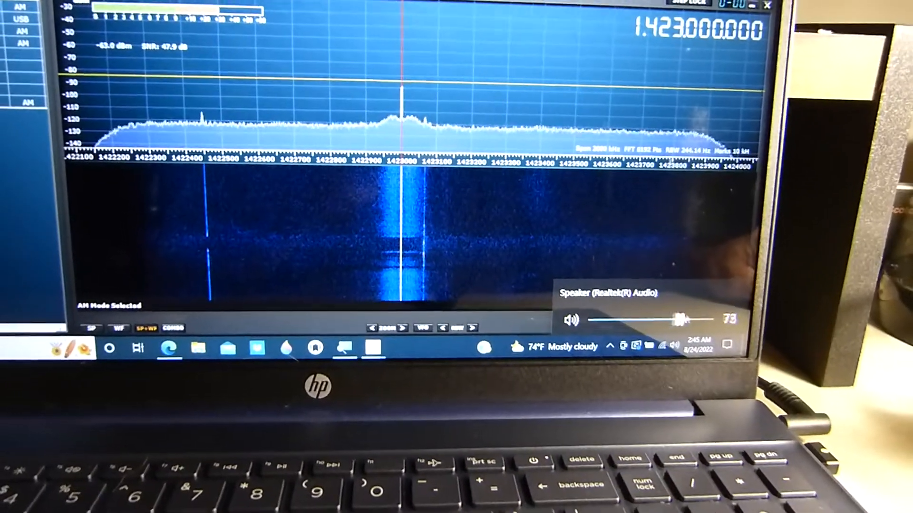